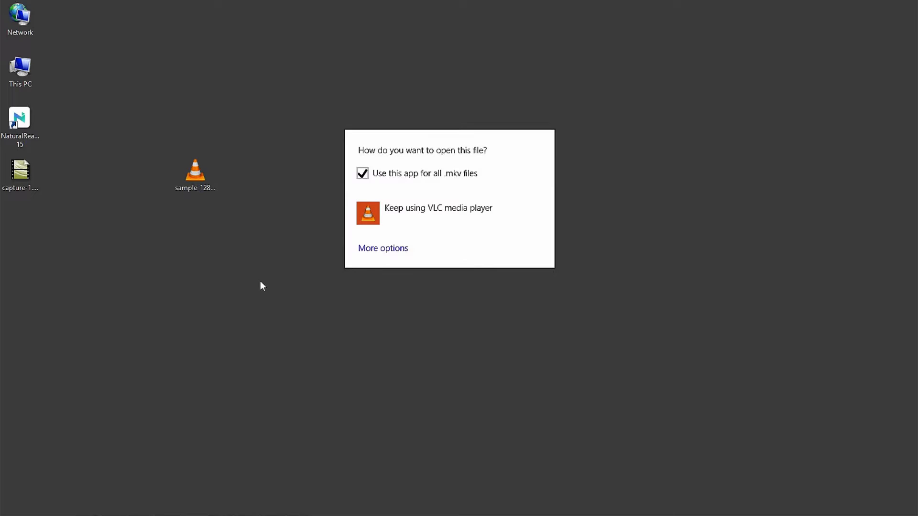
- Keep VLC as the .mkv player and open Preferences showing All settings
left_click(383, 249)
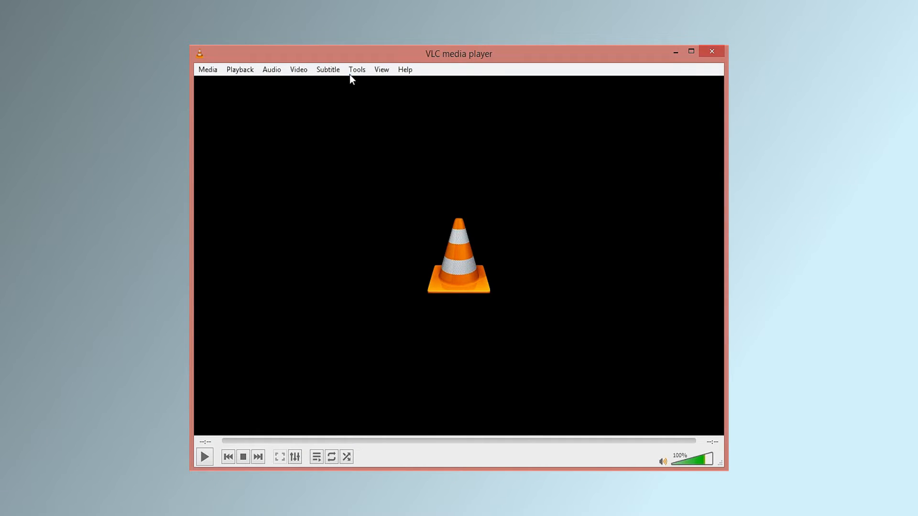
left_click(357, 69)
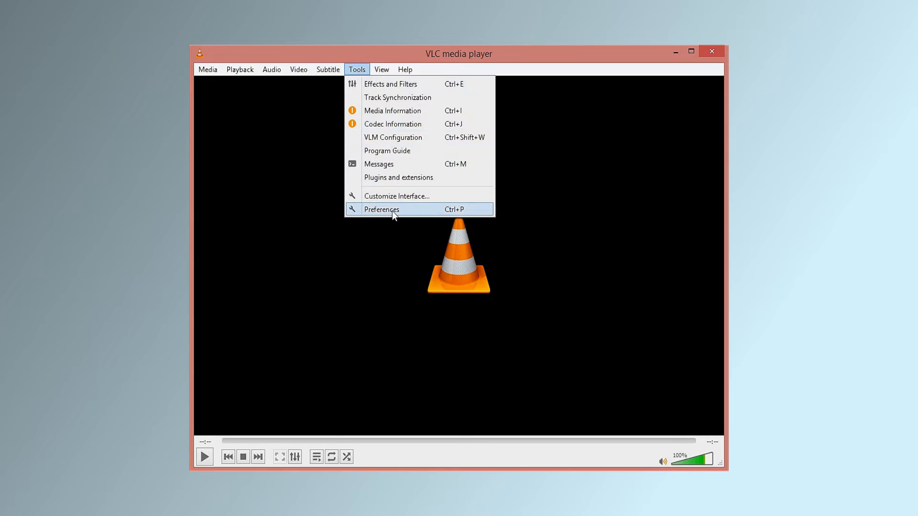
left_click(381, 209)
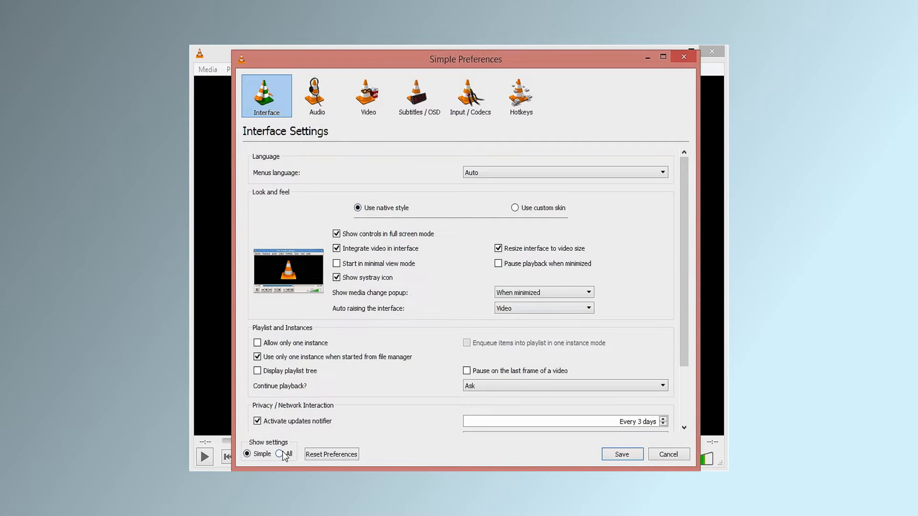
left_click(280, 454)
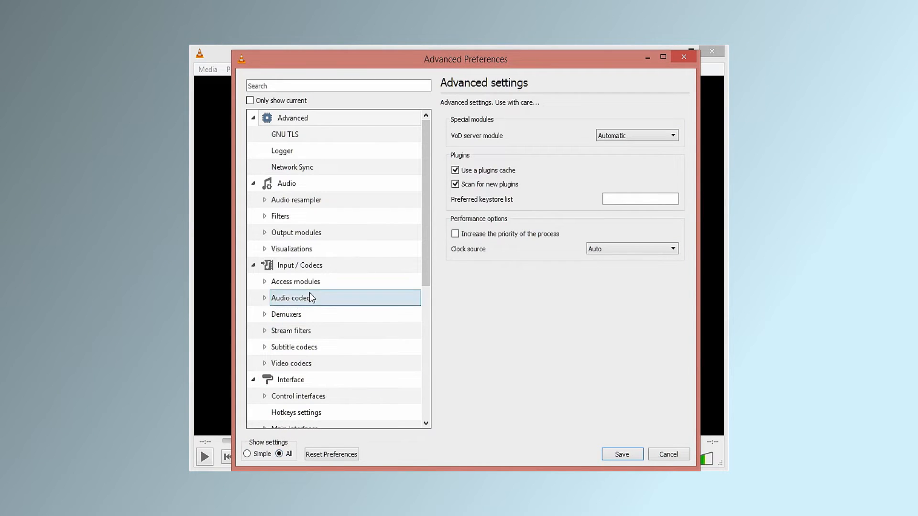
- Set Input / Codecs advanced File caching to 1000 ms and save preferences
left_click(299, 266)
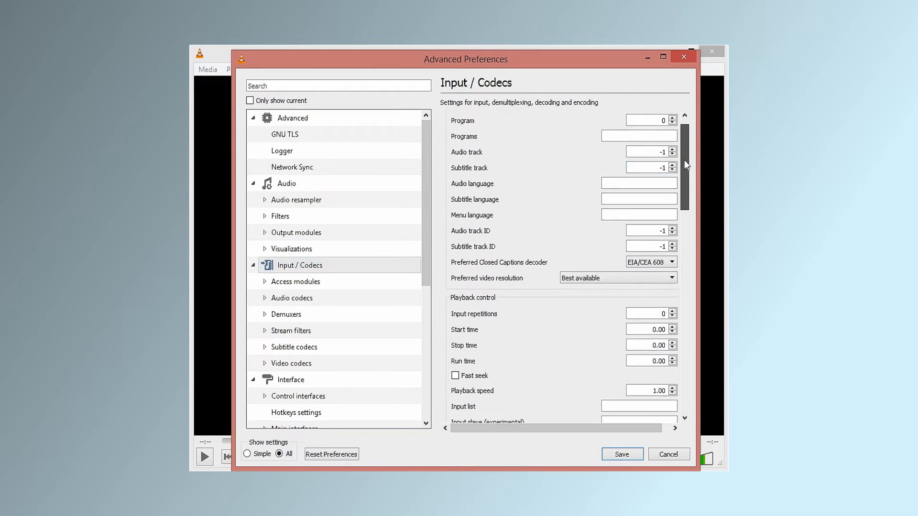
scroll("down", 3)
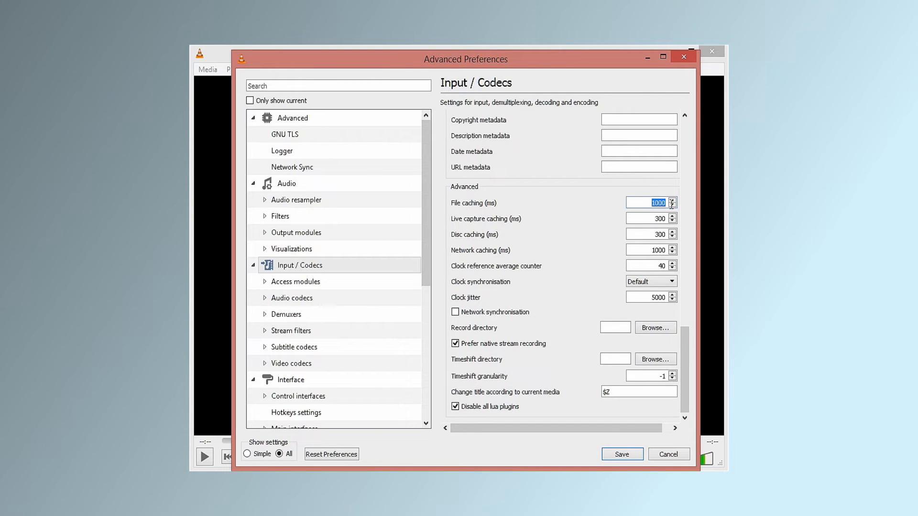
left_click(621, 453)
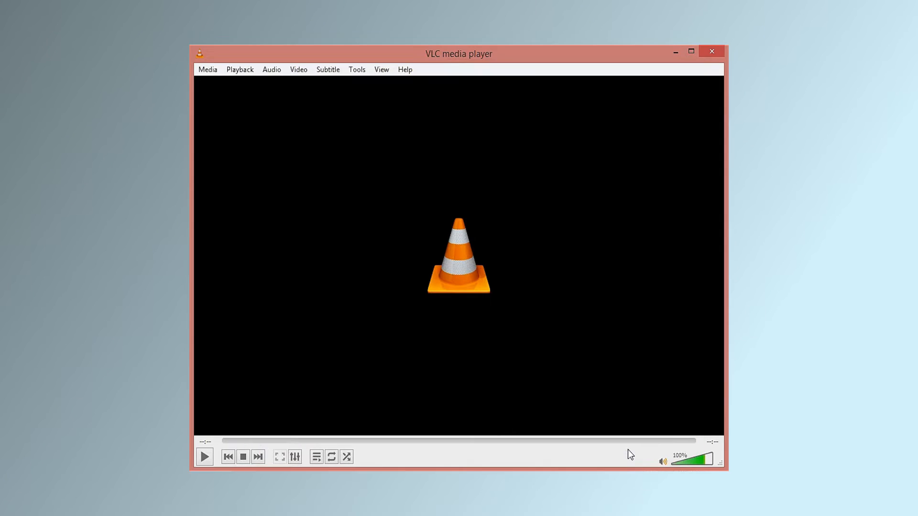
left_click(204, 456)
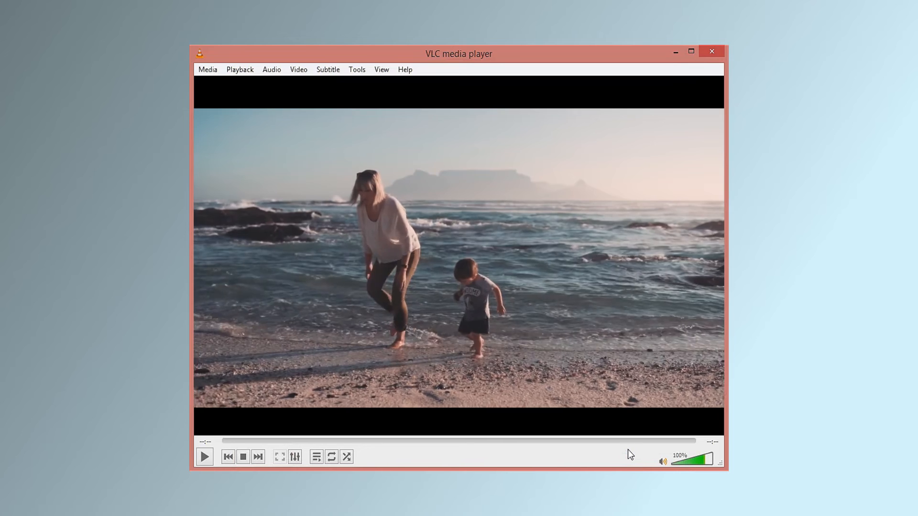
left_click(243, 457)
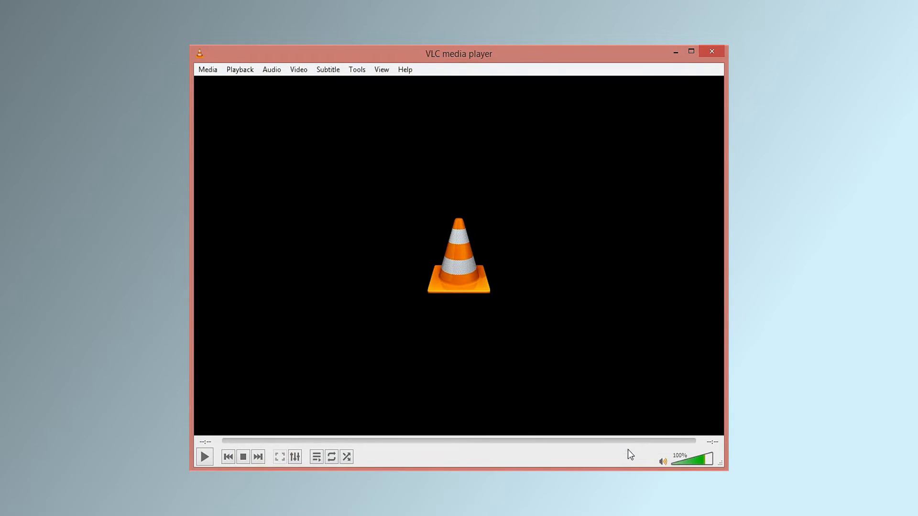